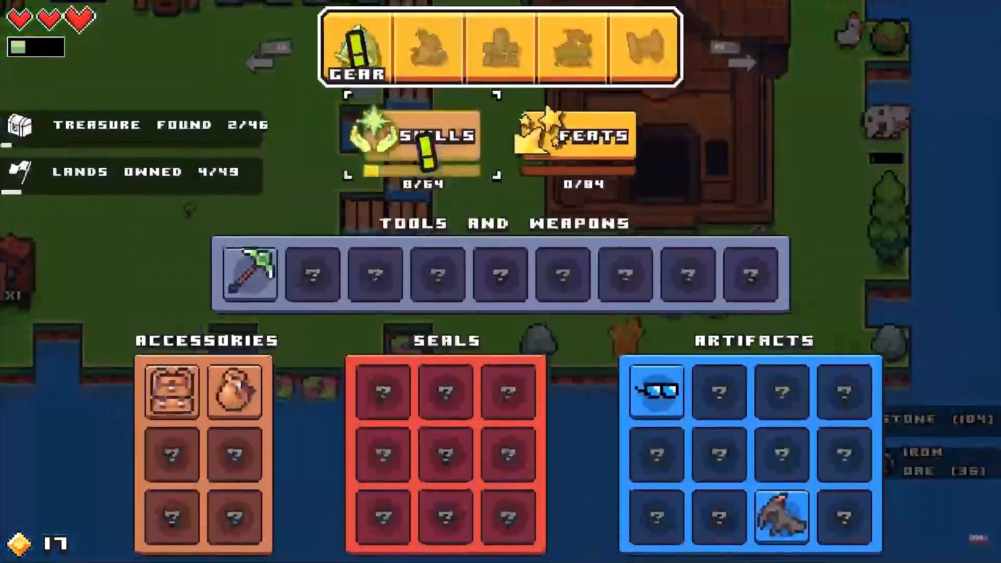
- In the preview's Sword House tree, buy +5 Damage twice, +10% Attack Speed, and Dash Attack
{"action": "left_click", "coordinate": [437, 135]}
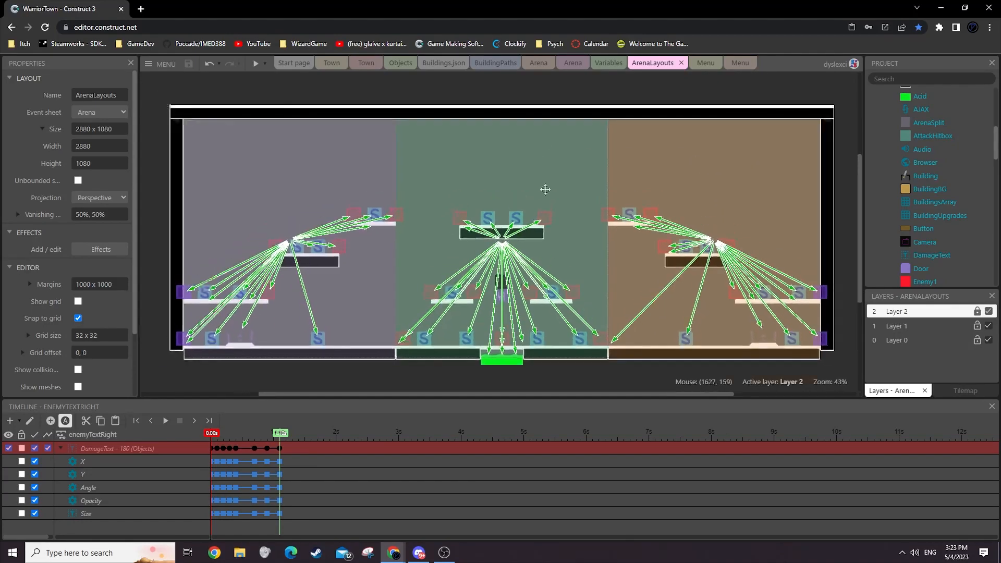
{"action": "scroll", "scroll_direction": "down", "scroll_amount": 3}
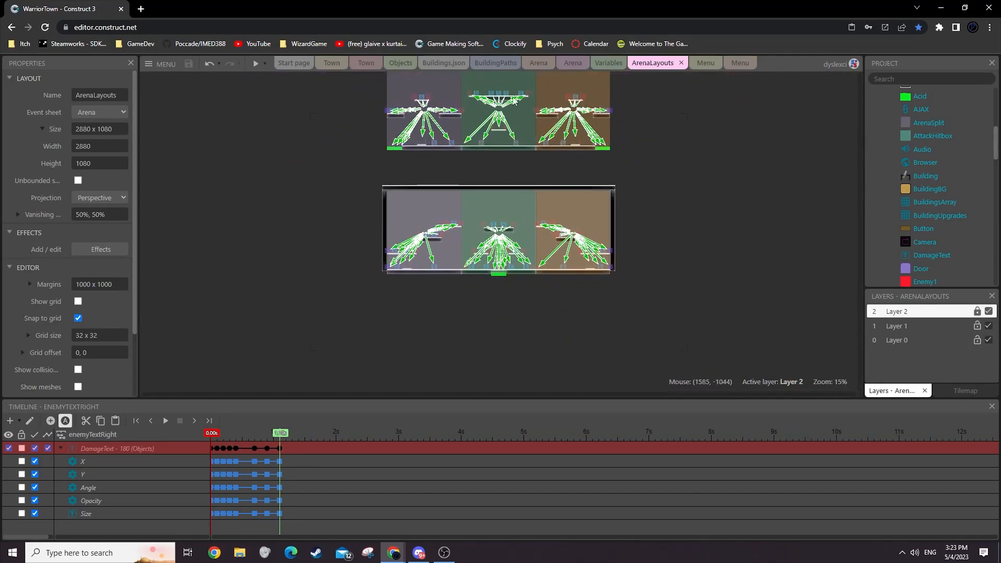
{"action": "left_click", "coordinate": [256, 63]}
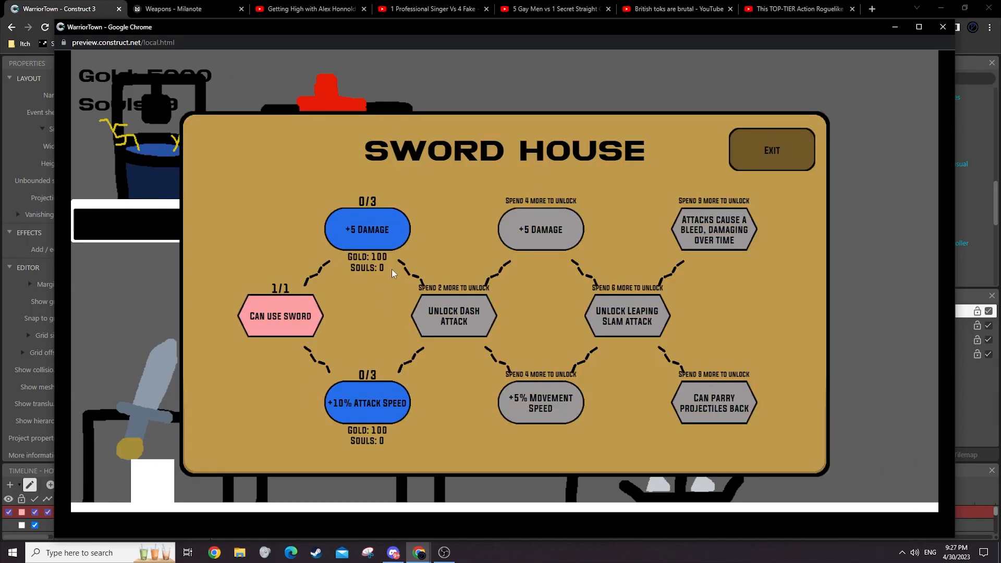
{"action": "mouse_move", "coordinate": [561, 205]}
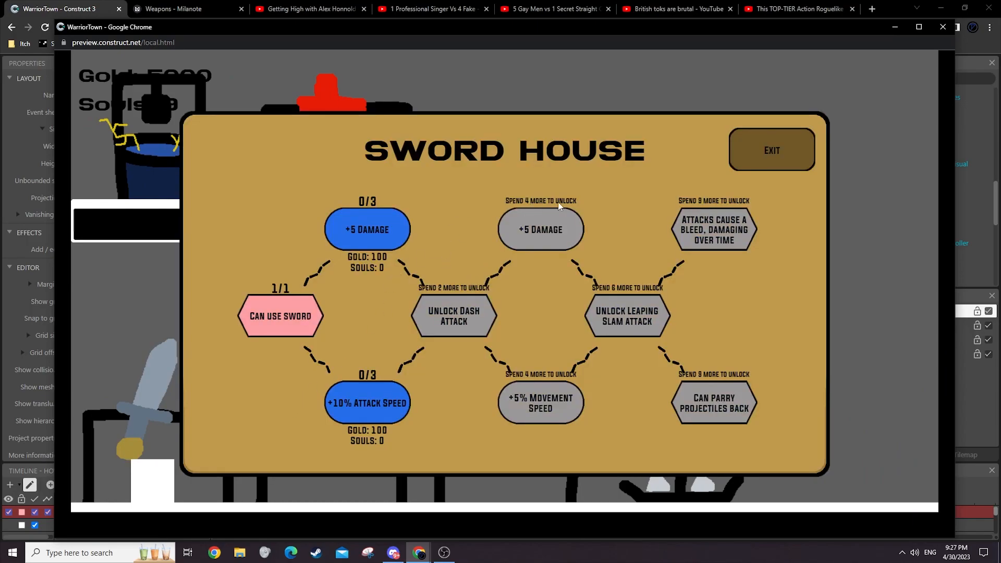
{"action": "left_click", "coordinate": [367, 229]}
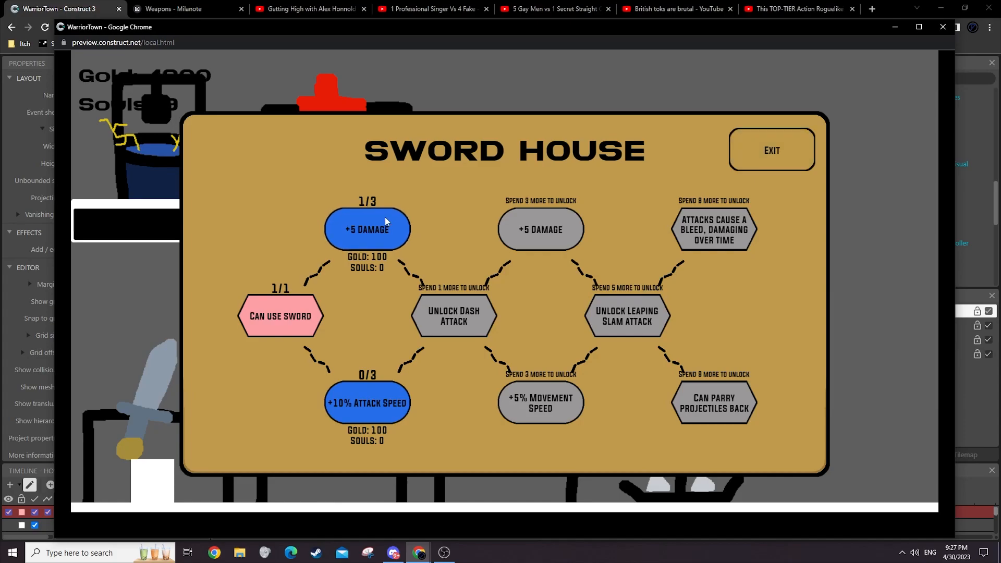
{"action": "mouse_move", "coordinate": [358, 222]}
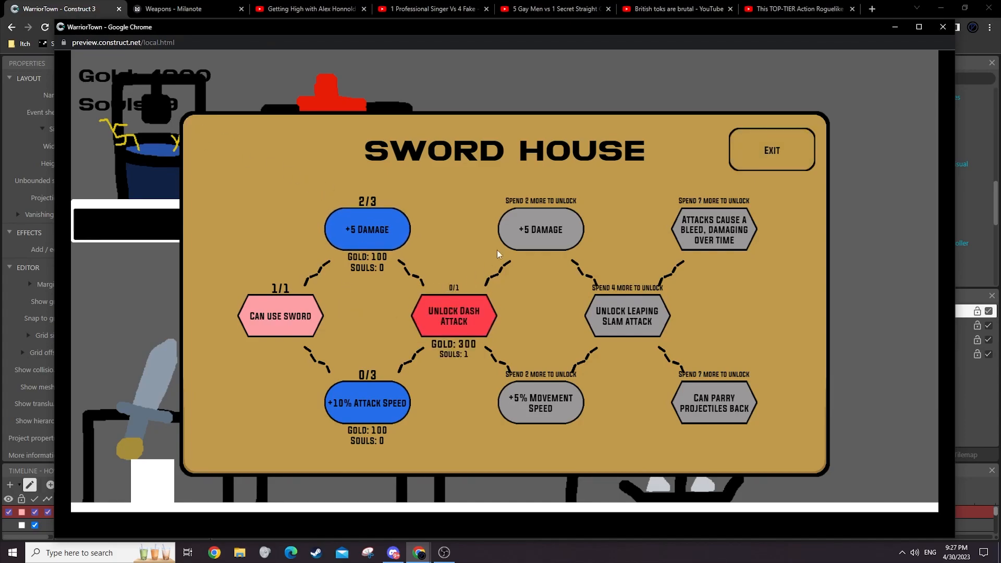
{"action": "left_click", "coordinate": [366, 402]}
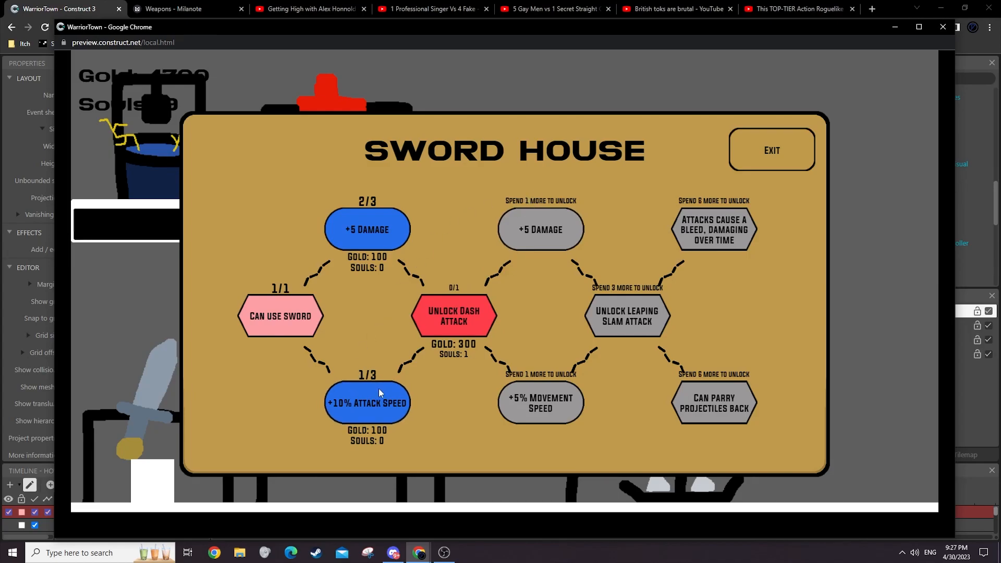
{"action": "left_click", "coordinate": [453, 316]}
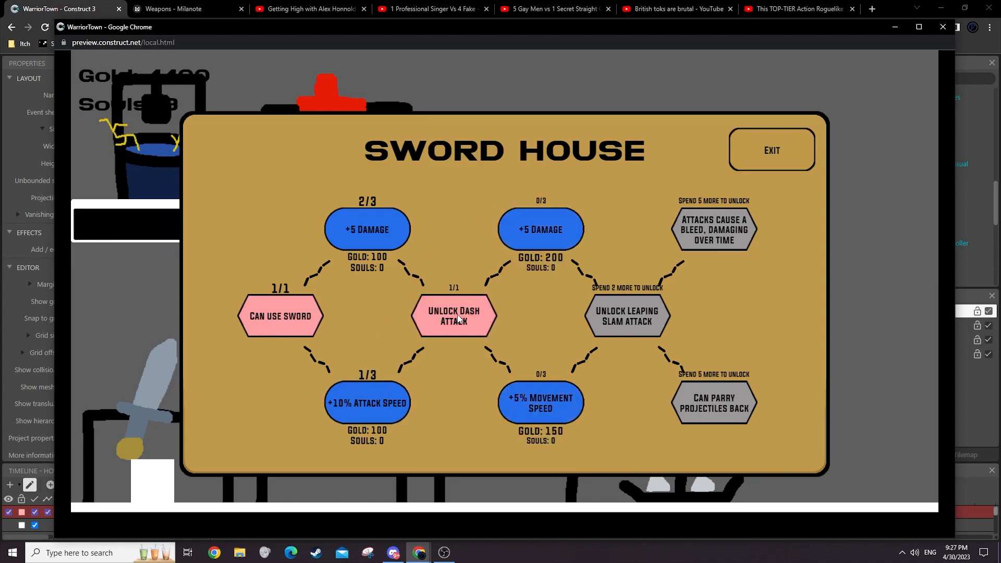
{"action": "left_click", "coordinate": [540, 229]}
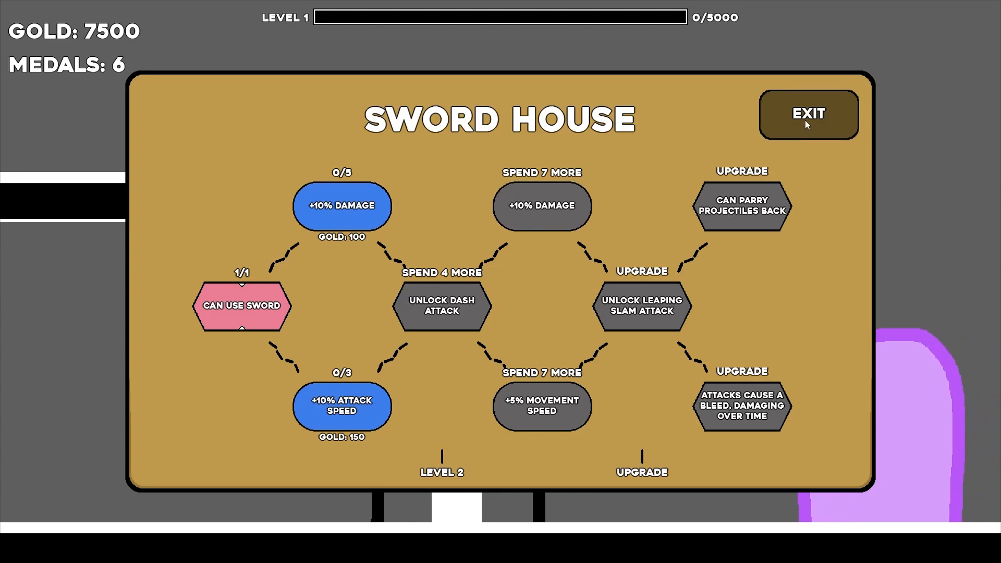
- Buy a second +10% Damage and a +10% Attack Speed upgrade in Sword House
{"action": "left_click", "coordinate": [808, 114]}
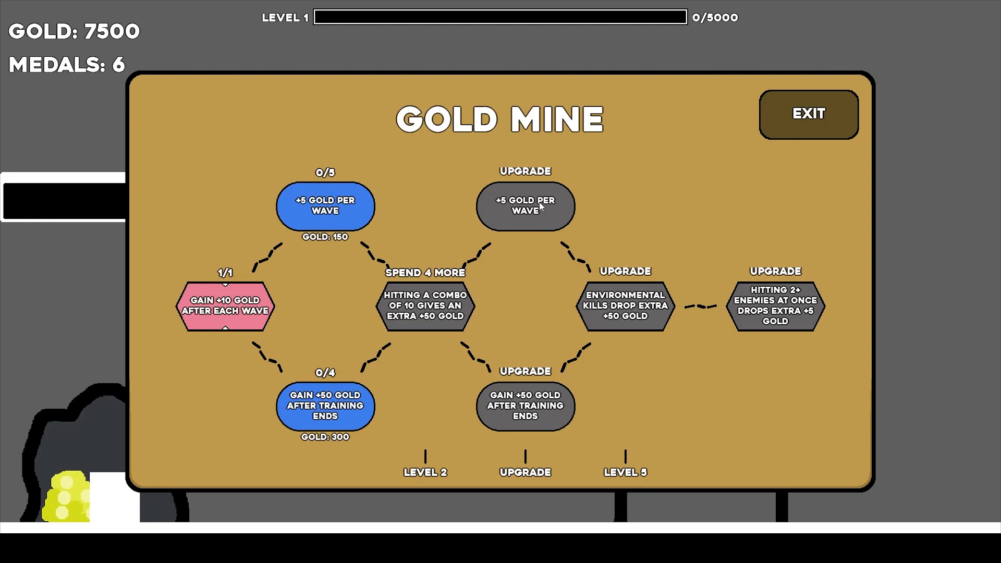
{"action": "mouse_move", "coordinate": [654, 219]}
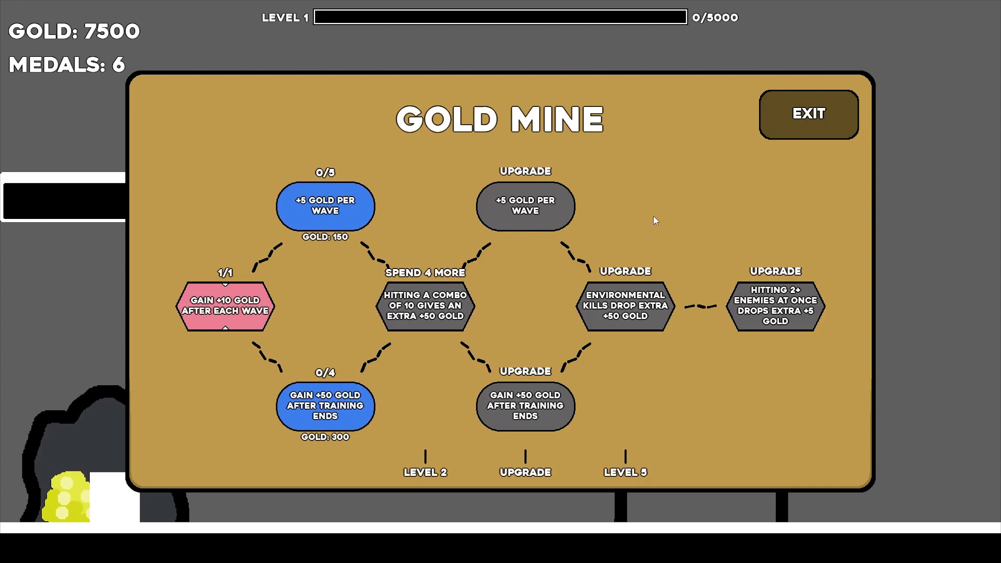
{"action": "left_click", "coordinate": [807, 113]}
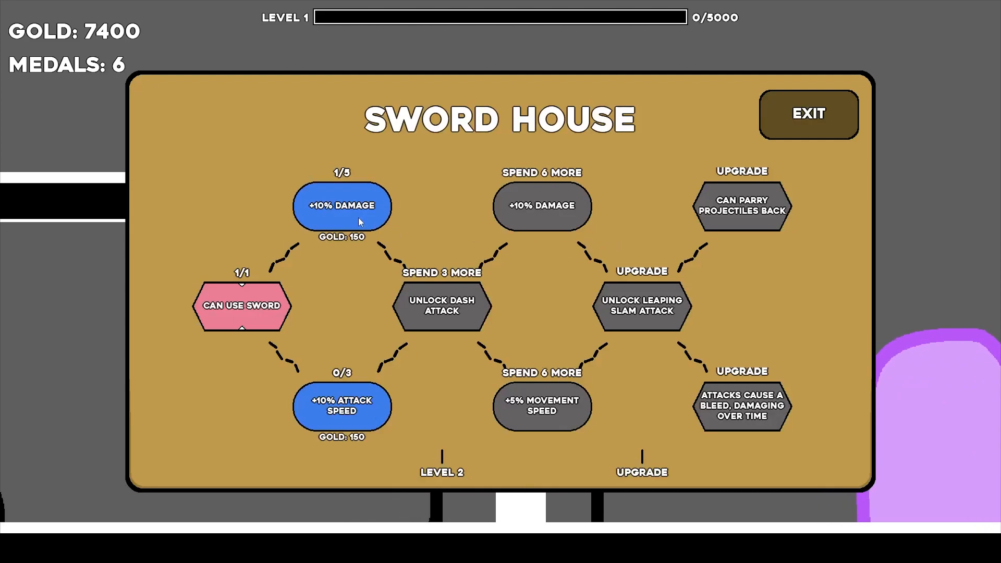
{"action": "left_click", "coordinate": [341, 205]}
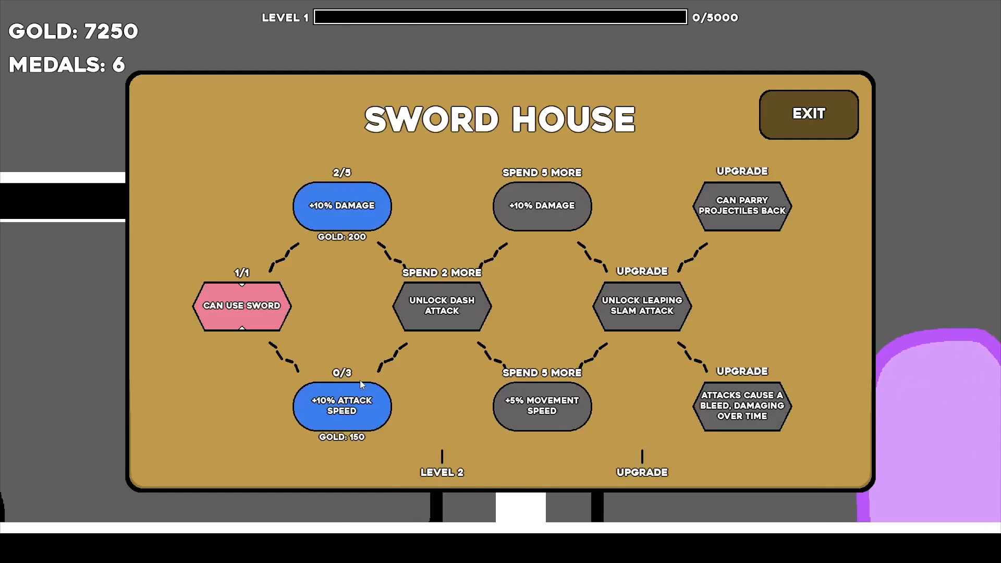
{"action": "left_click", "coordinate": [342, 406]}
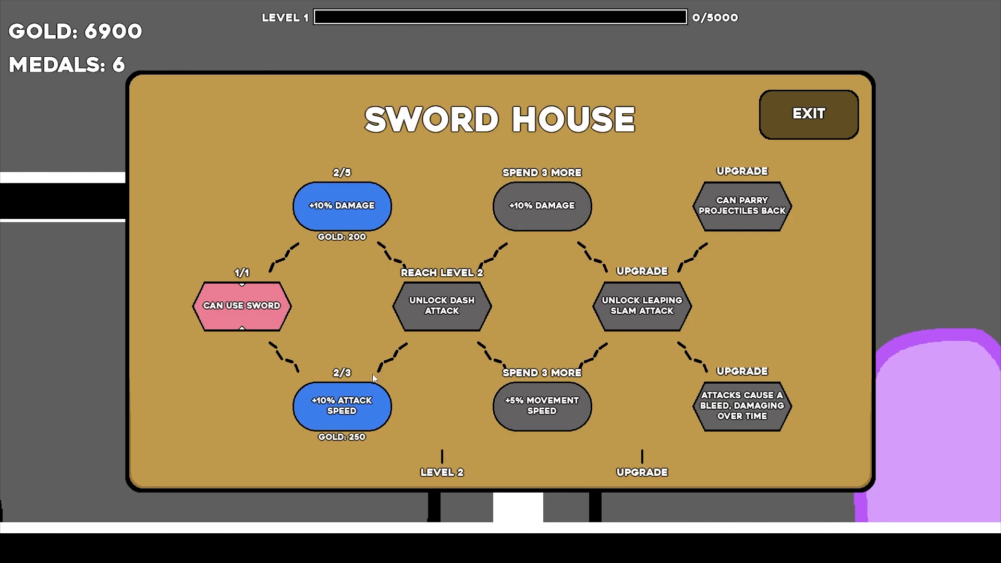
{"action": "mouse_move", "coordinate": [583, 251]}
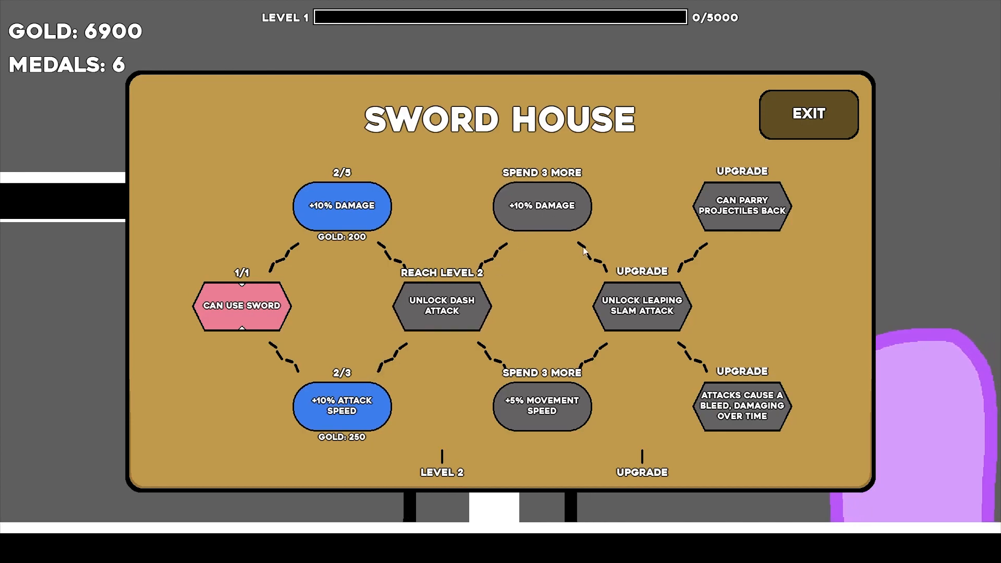
{"action": "left_click", "coordinate": [806, 115]}
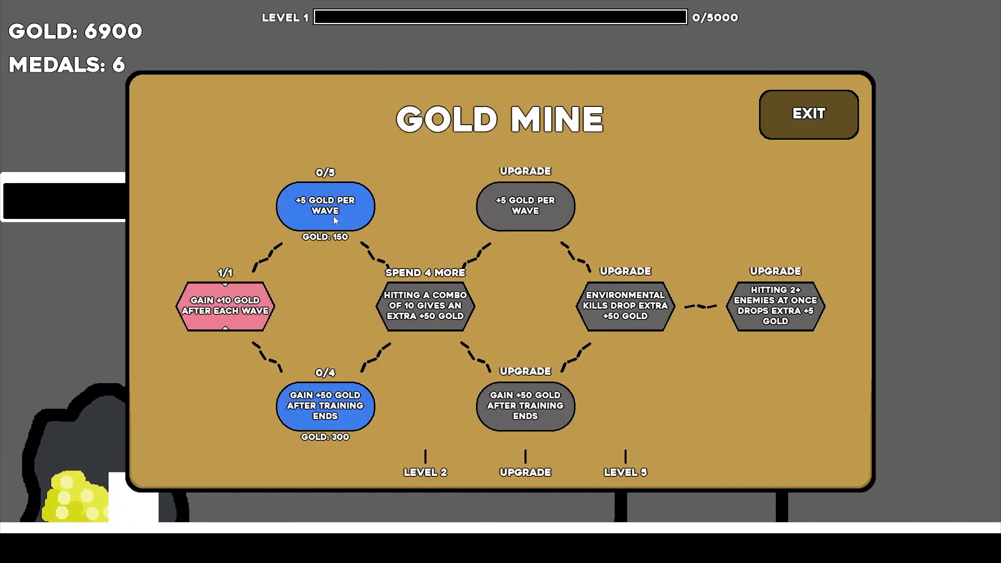
- Buy +5 Gold Per Wave and +50 Gold After Training in the Gold Mine tree
{"action": "left_click", "coordinate": [325, 206]}
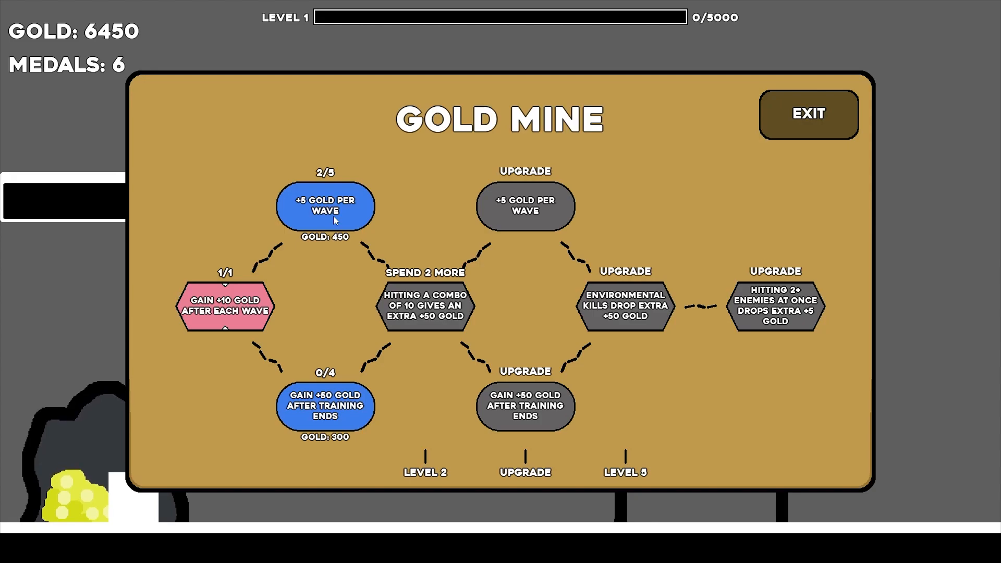
{"action": "mouse_move", "coordinate": [332, 416]}
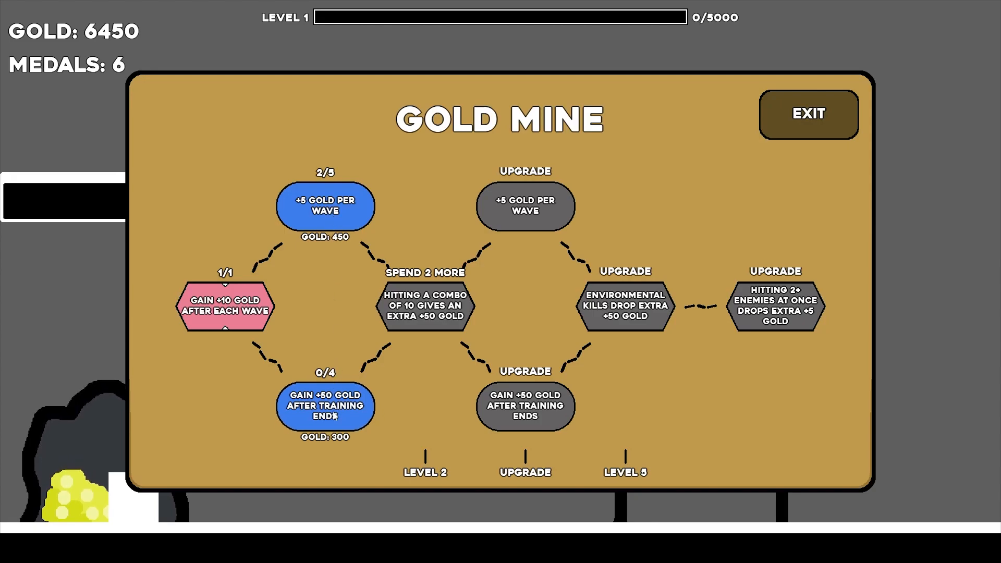
{"action": "left_click", "coordinate": [323, 406]}
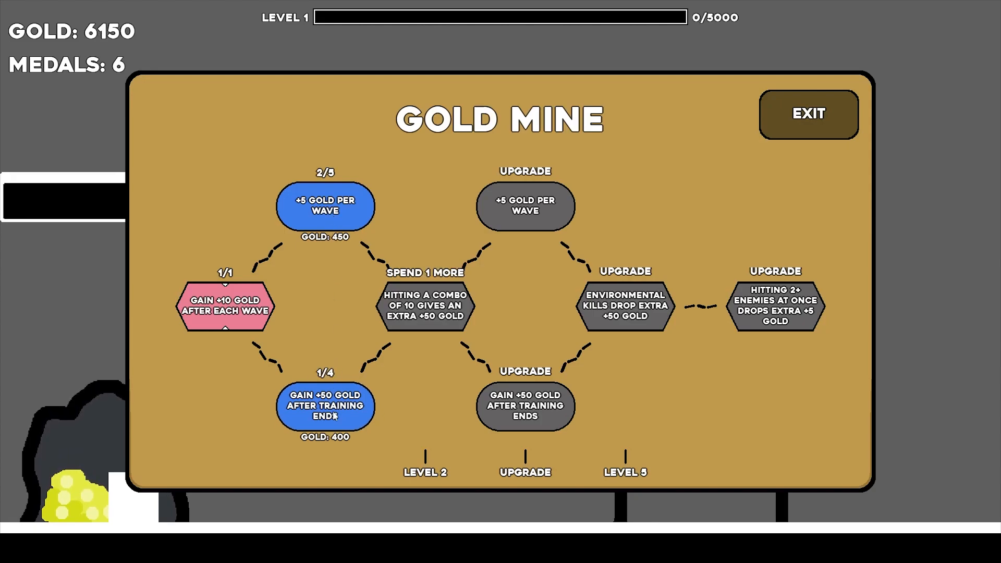
{"action": "left_click", "coordinate": [808, 114]}
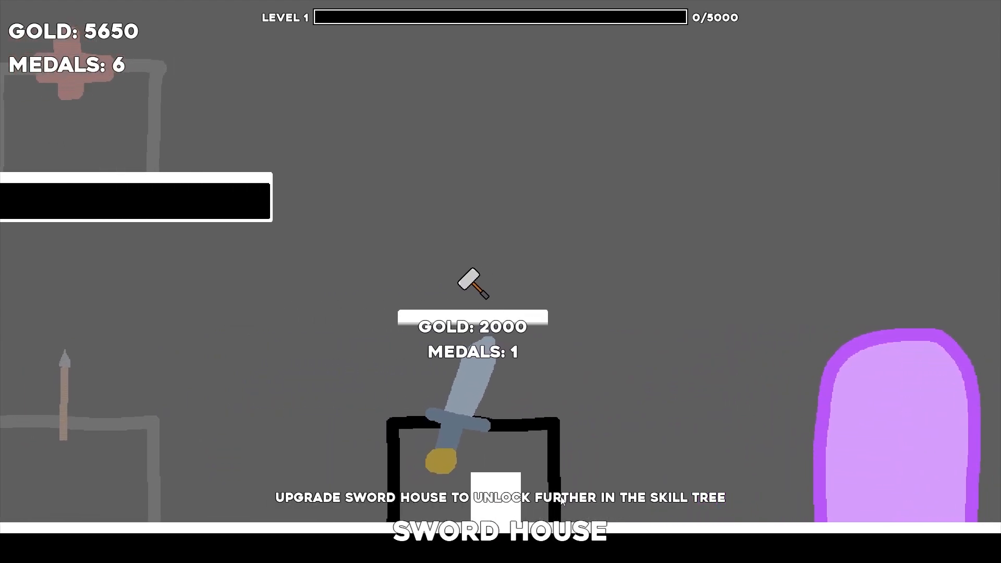
- Upgrade the Sword House to max level for 2000 gold and one medal, leaving 3650 gold
{"action": "left_click", "coordinate": [500, 498]}
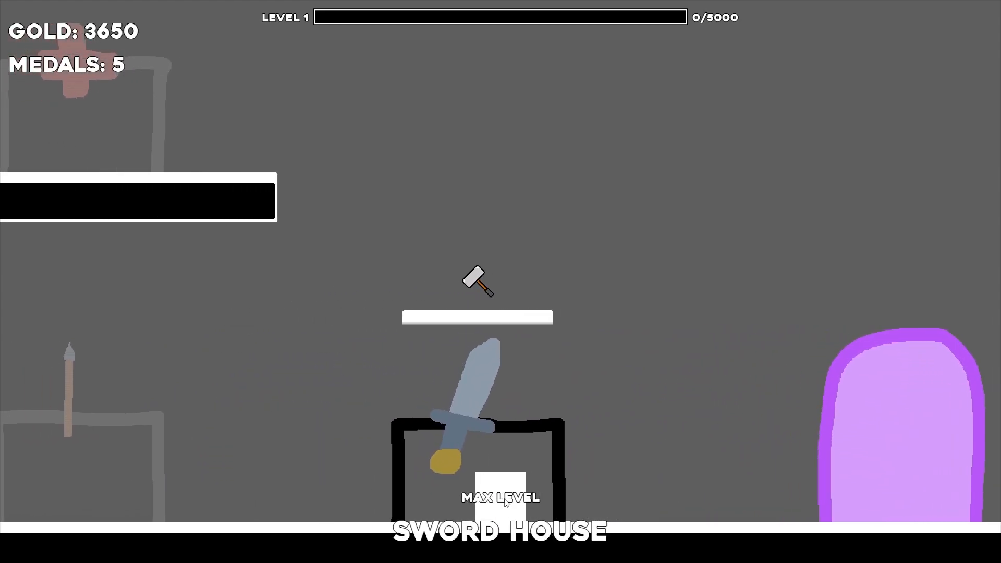